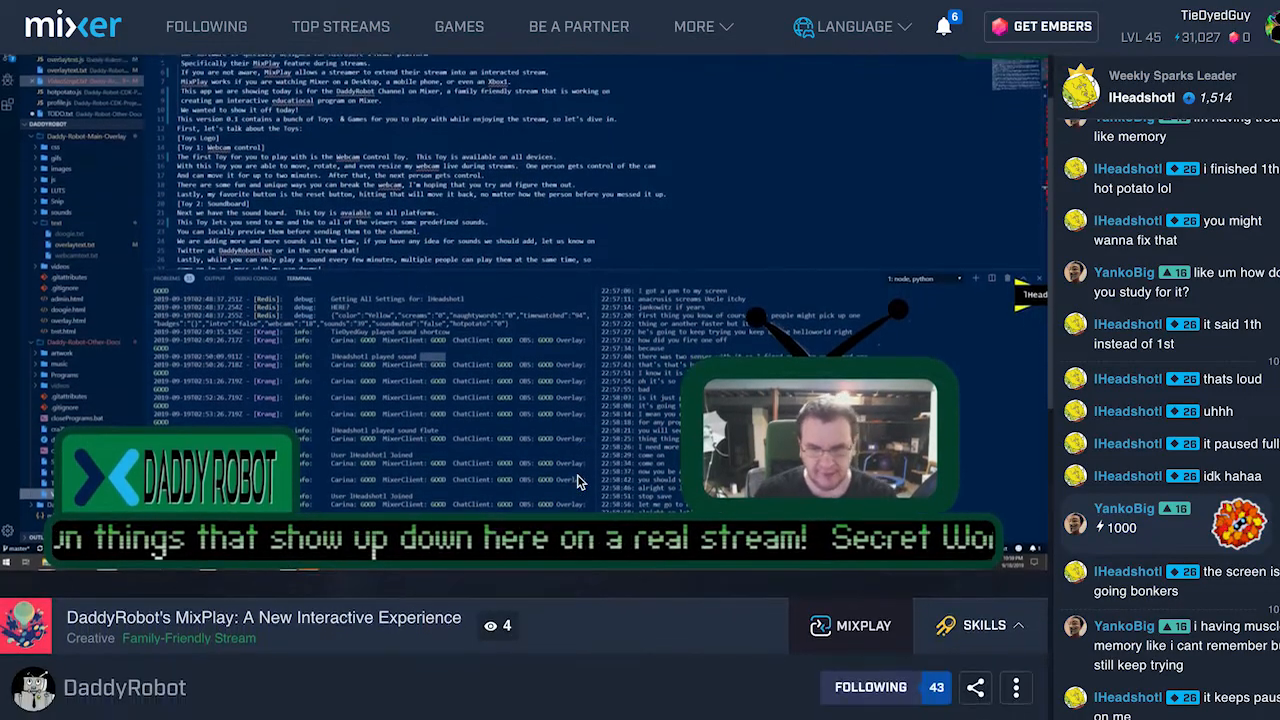
# Open DaddyRobot's Sound Board toy and cycle to the next page of sounds
pyautogui.scroll(-3)
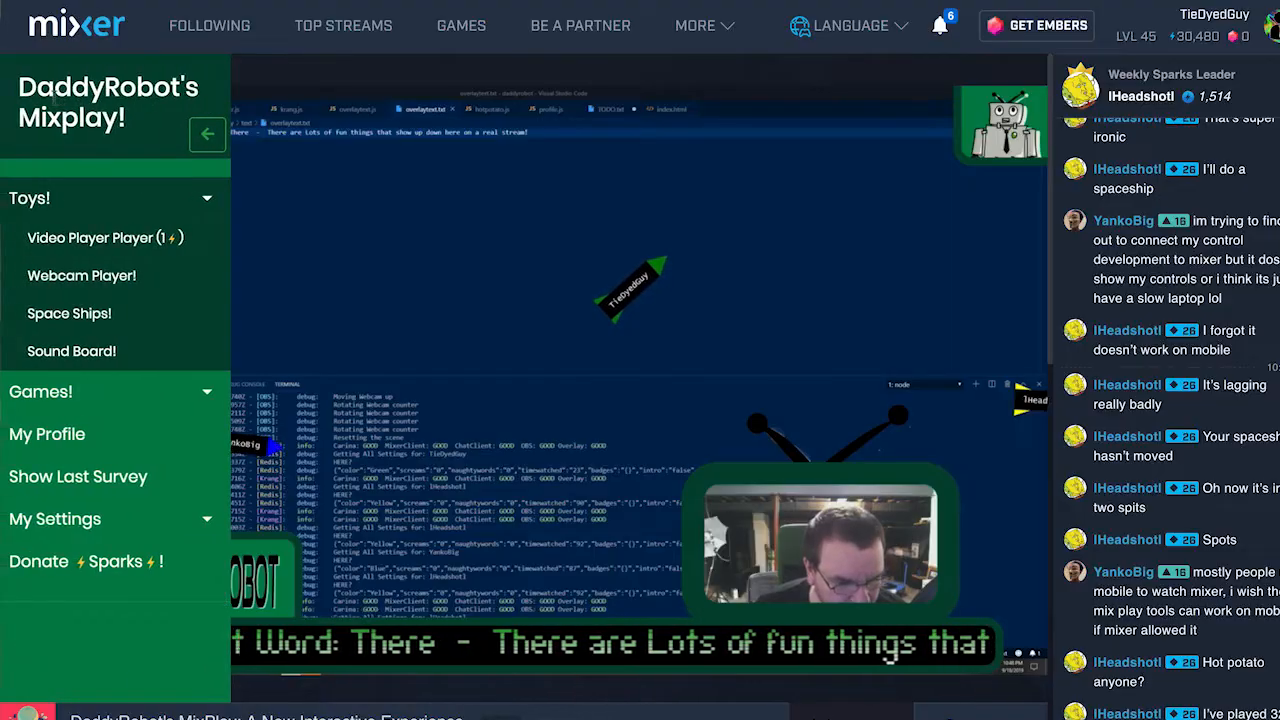
pyautogui.click(71, 351)
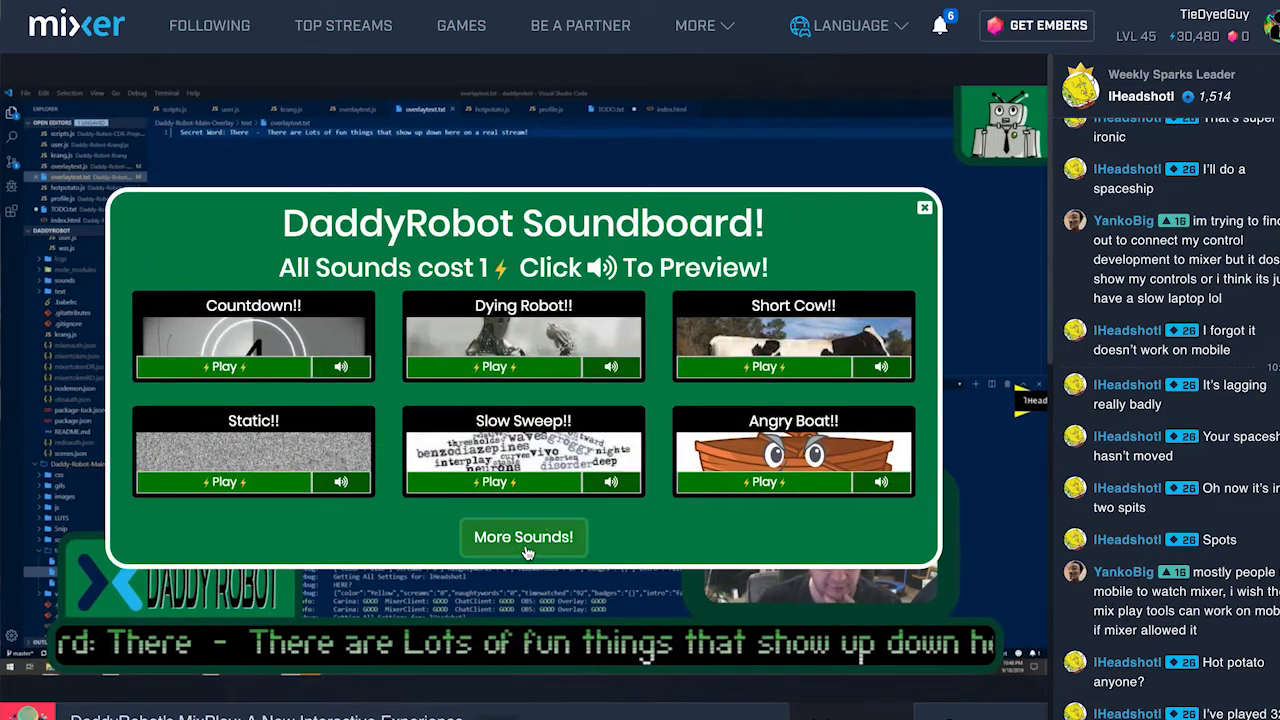
pyautogui.click(523, 537)
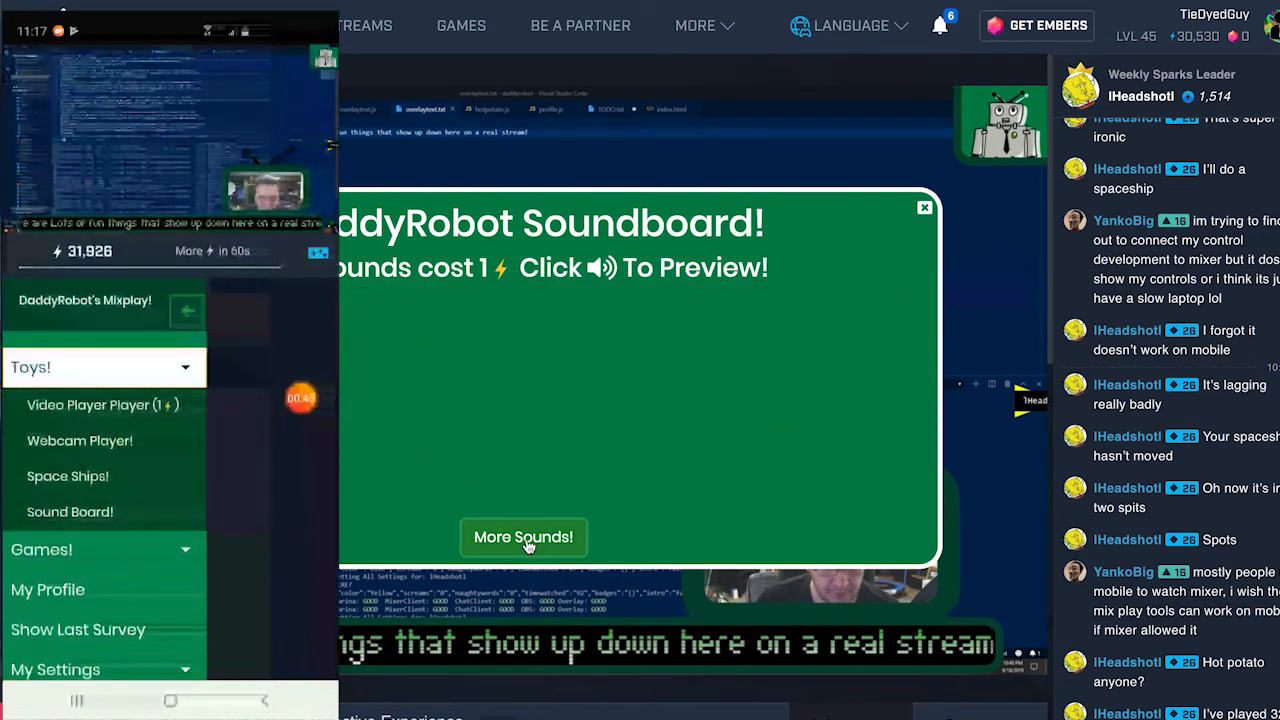
pyautogui.click(924, 207)
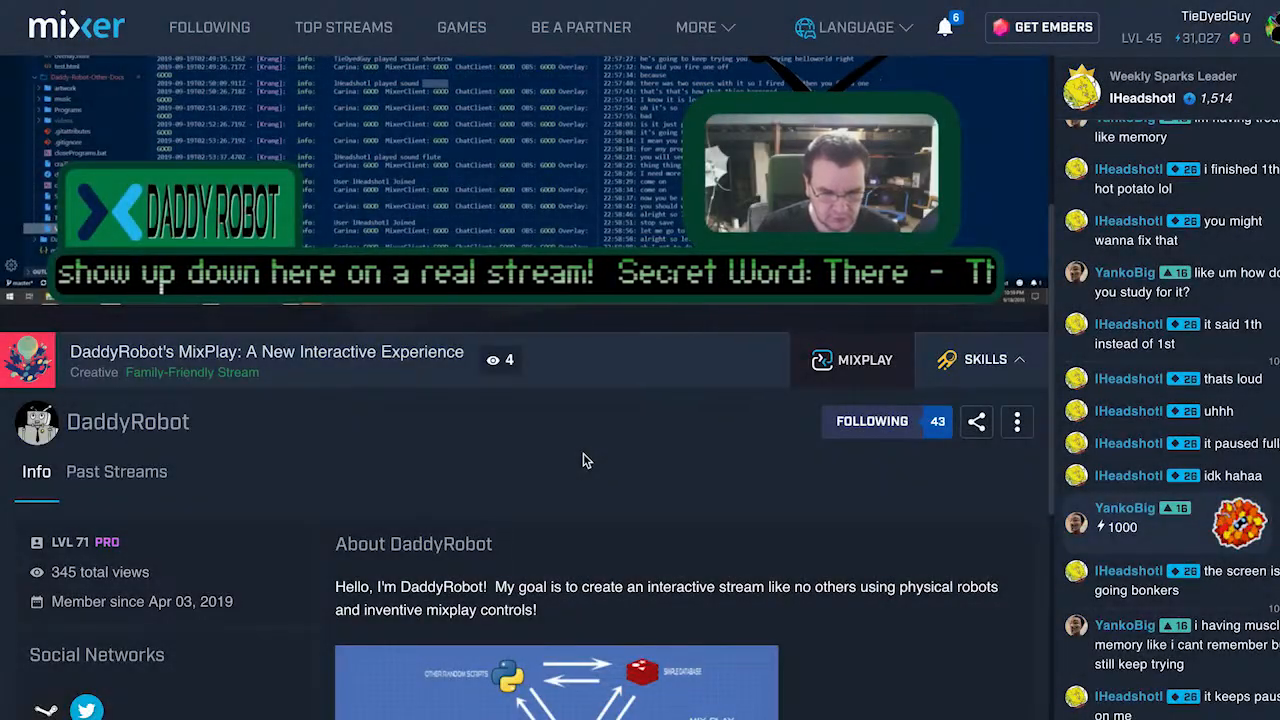
# Scroll through DaddyRobot's About section to read the pitch and music credits
pyautogui.scroll(-3)
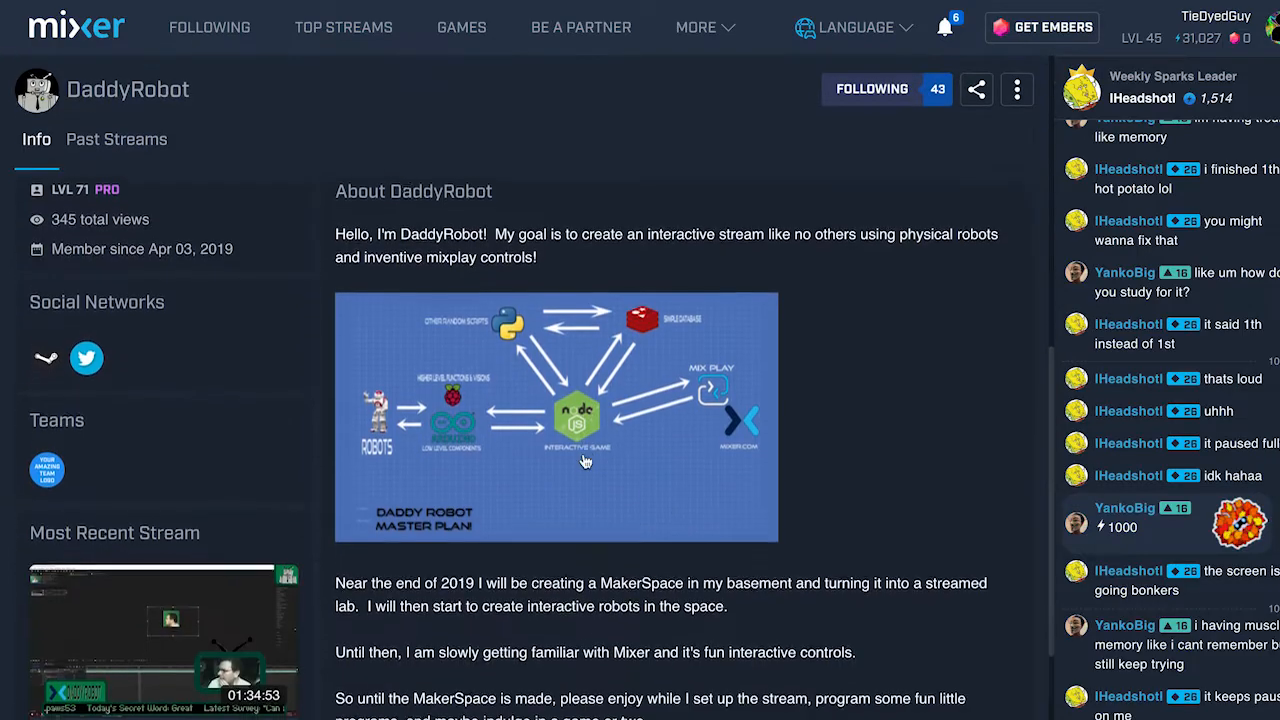
pyautogui.scroll(-3)
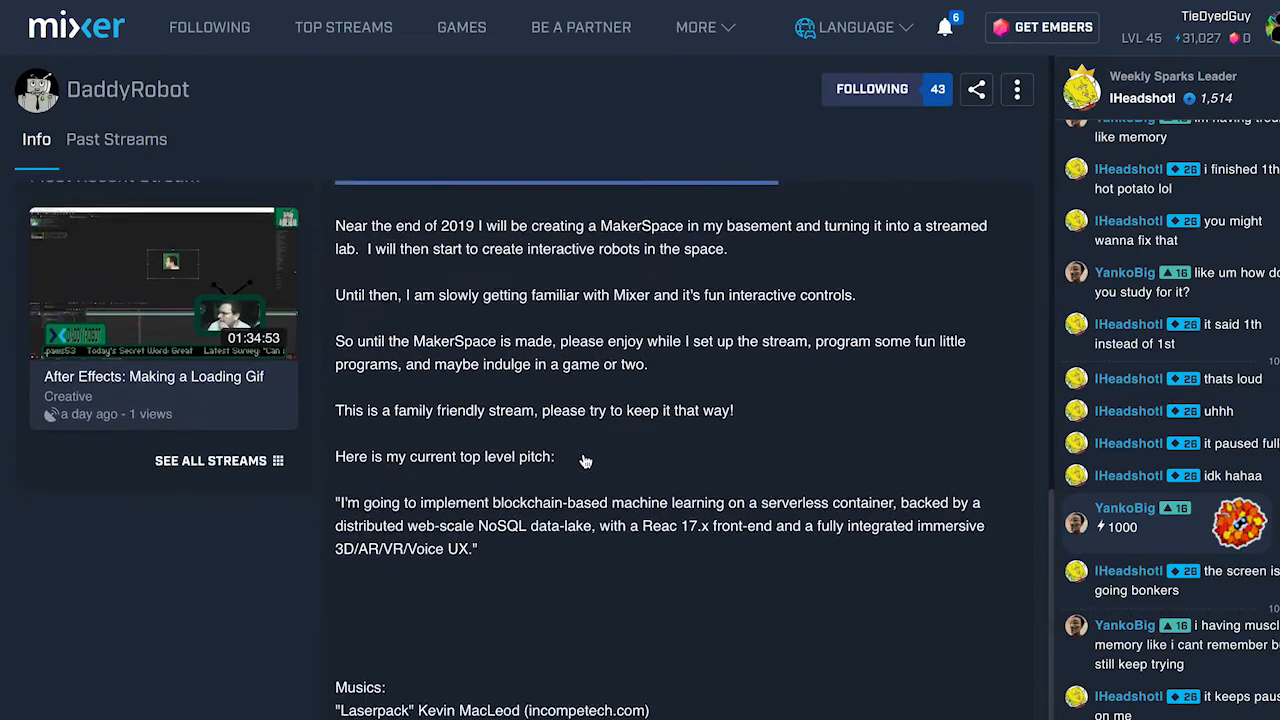
pyautogui.scroll(3)
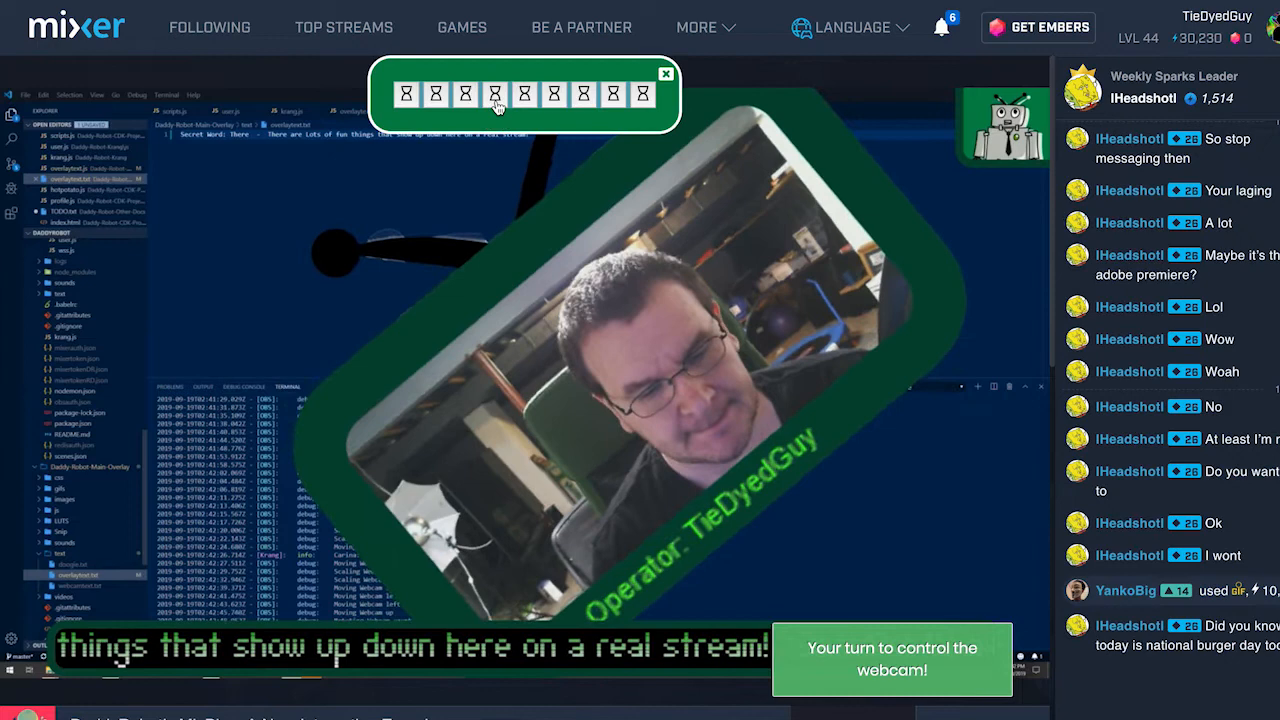
# Take a turn moving the streamer's webcam with the Webcam Player controls
pyautogui.click(494, 93)
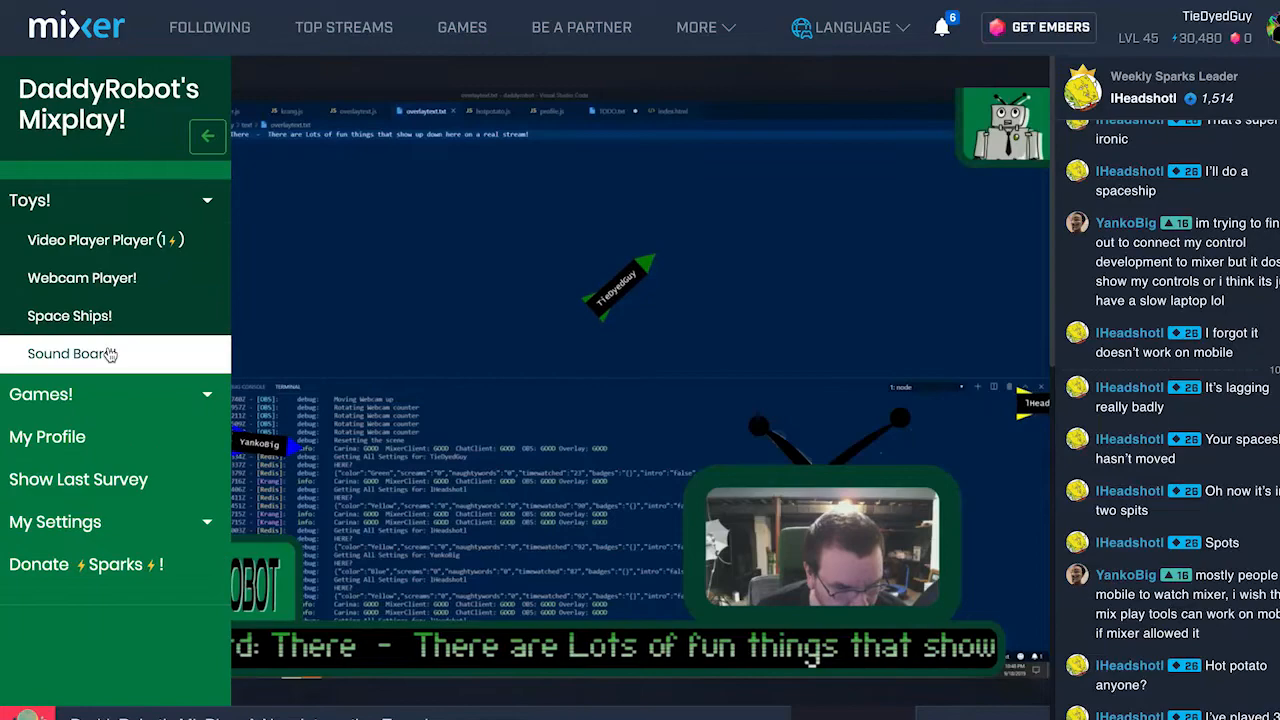
# Cycle through three more pages of soundboard sounds and play Short Cow
pyautogui.click(67, 353)
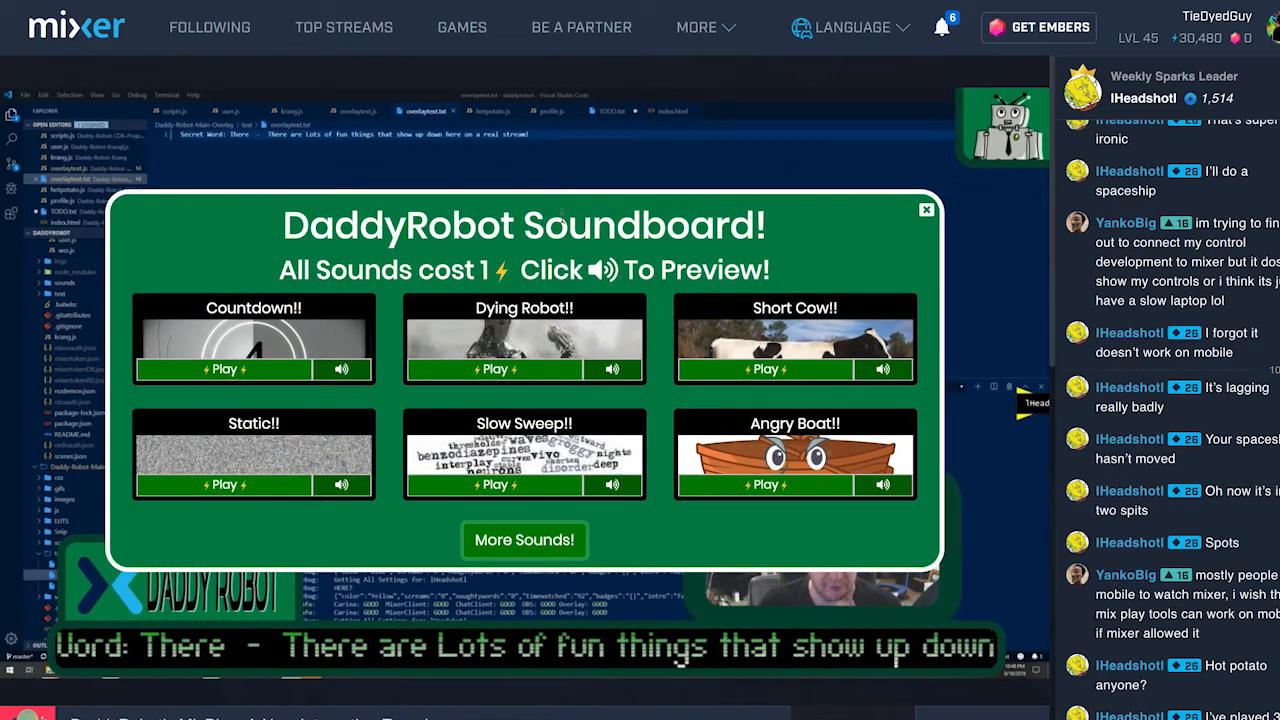
pyautogui.click(524, 540)
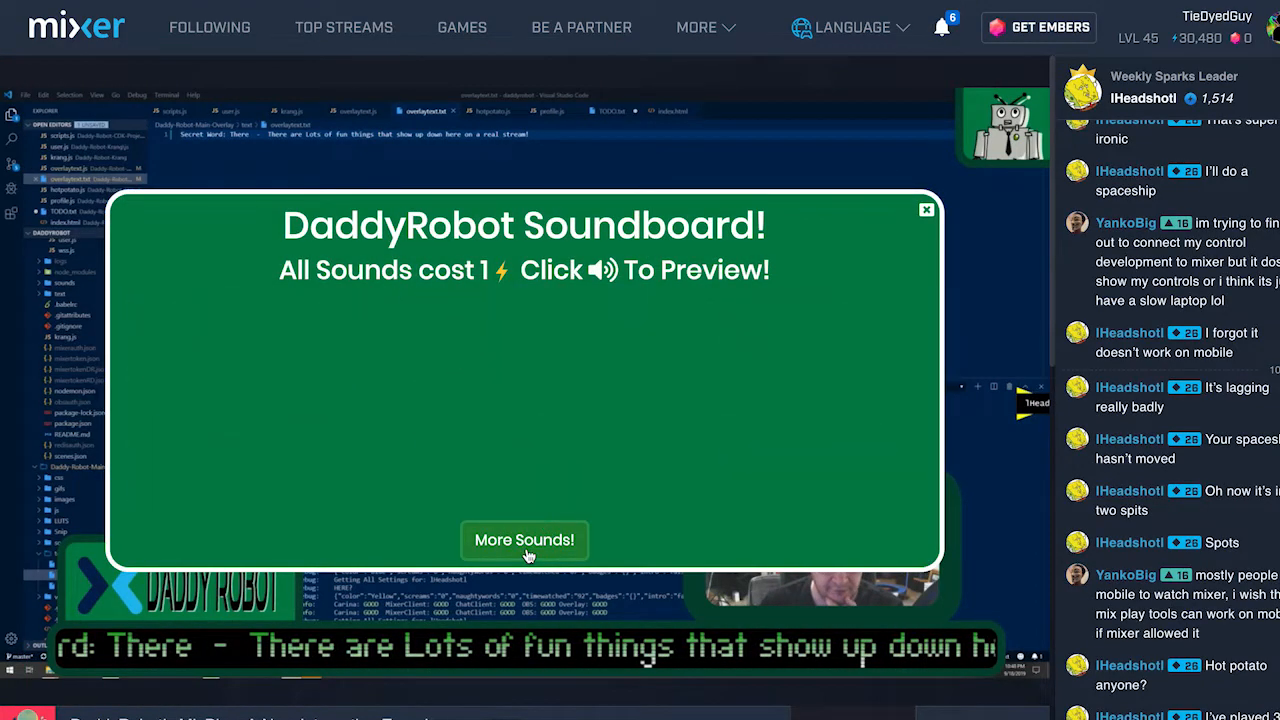
pyautogui.click(524, 540)
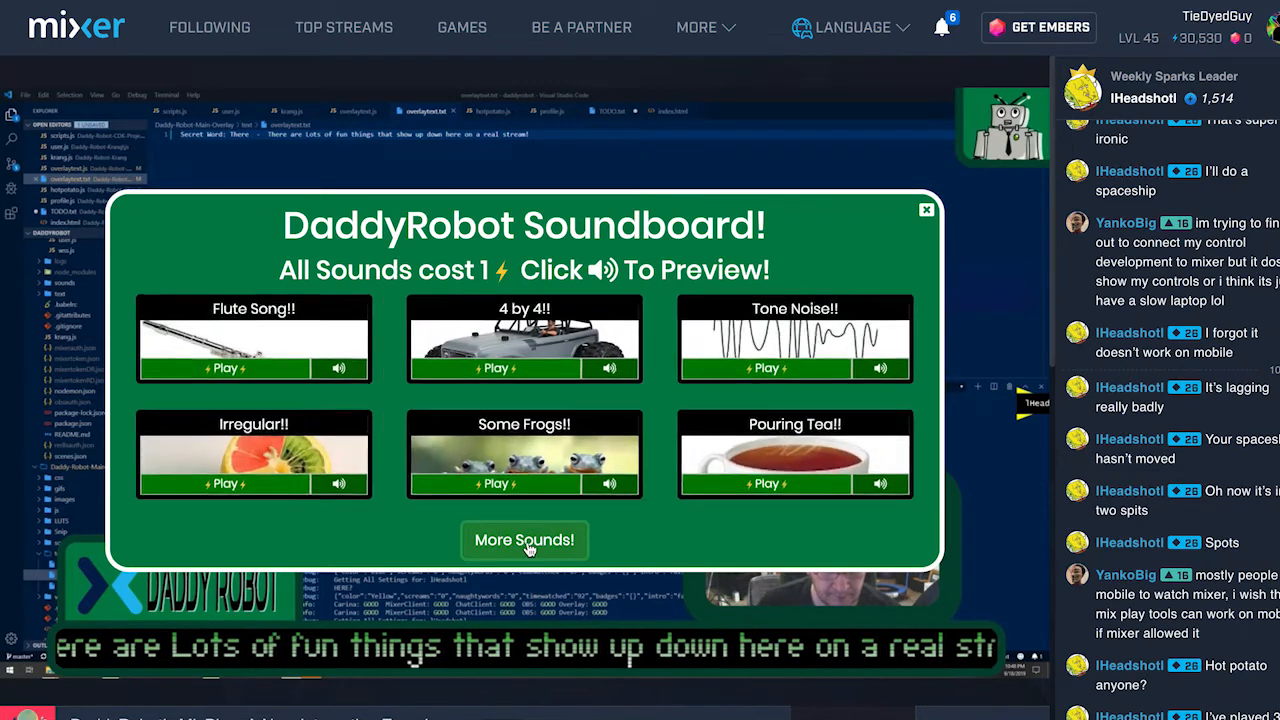
pyautogui.click(524, 540)
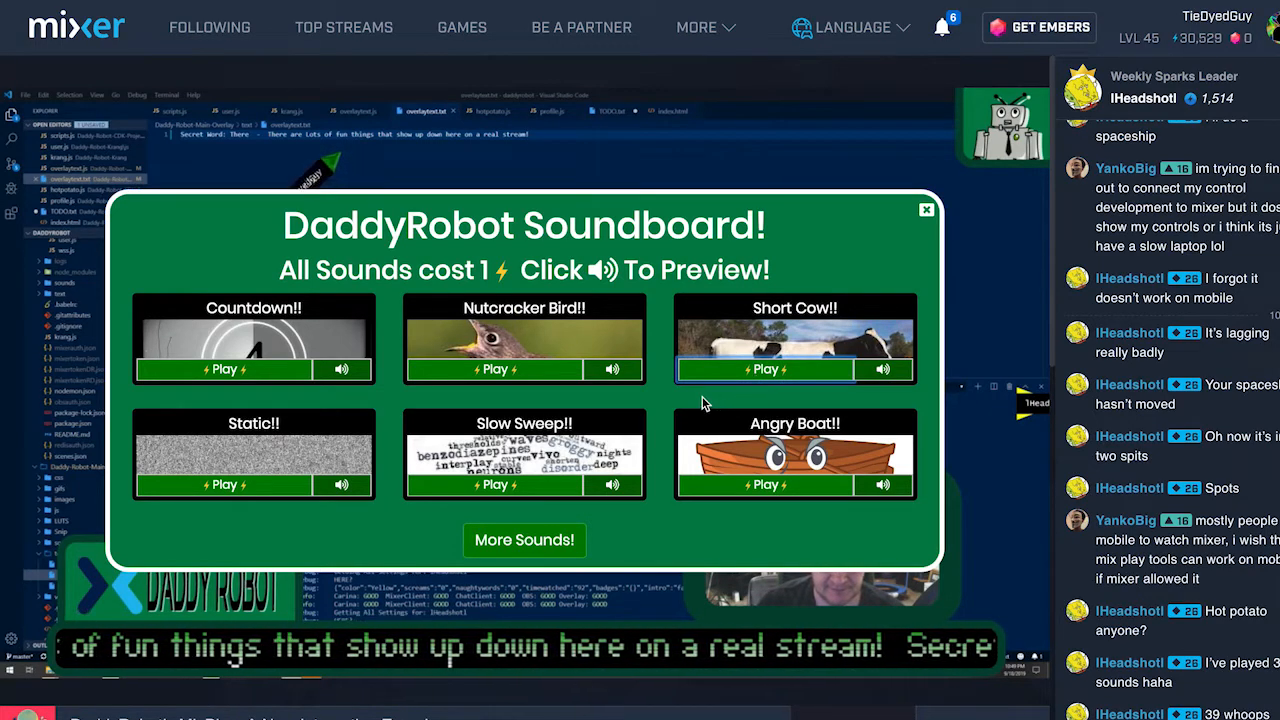
pyautogui.click(925, 209)
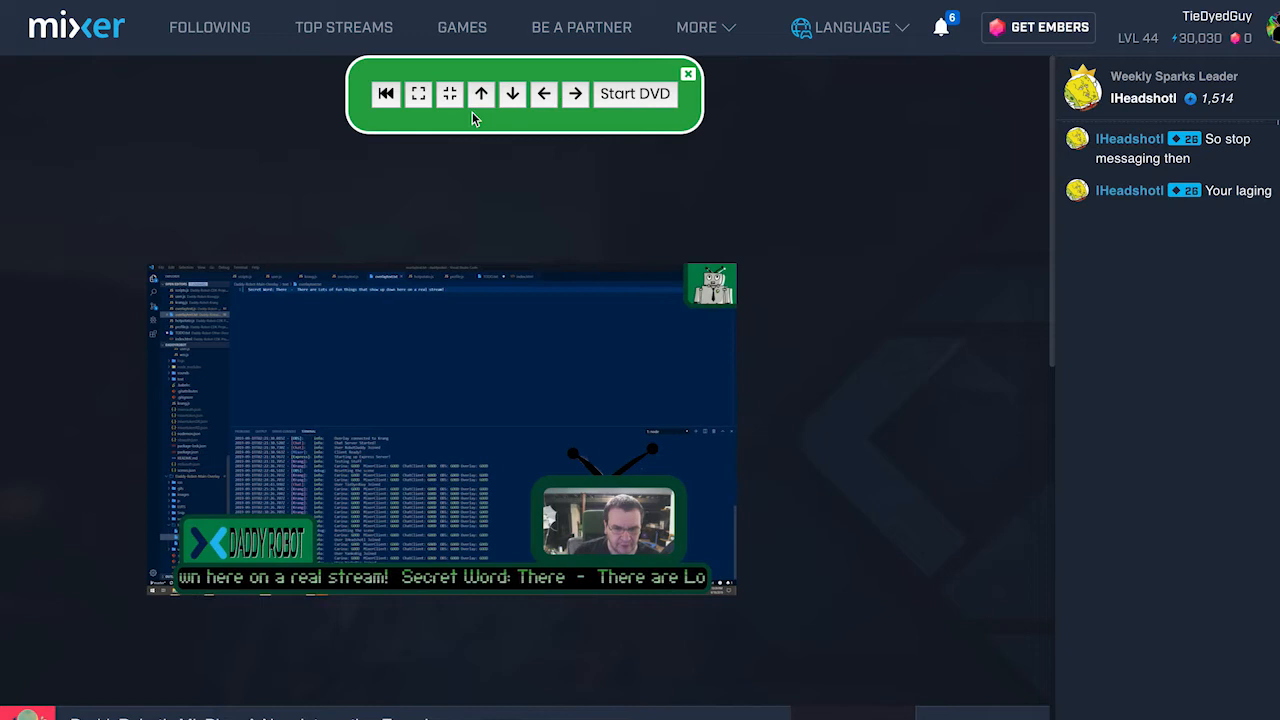
# Shrink the stream video twice, then start the DVD-logo bounce effect
pyautogui.click(449, 94)
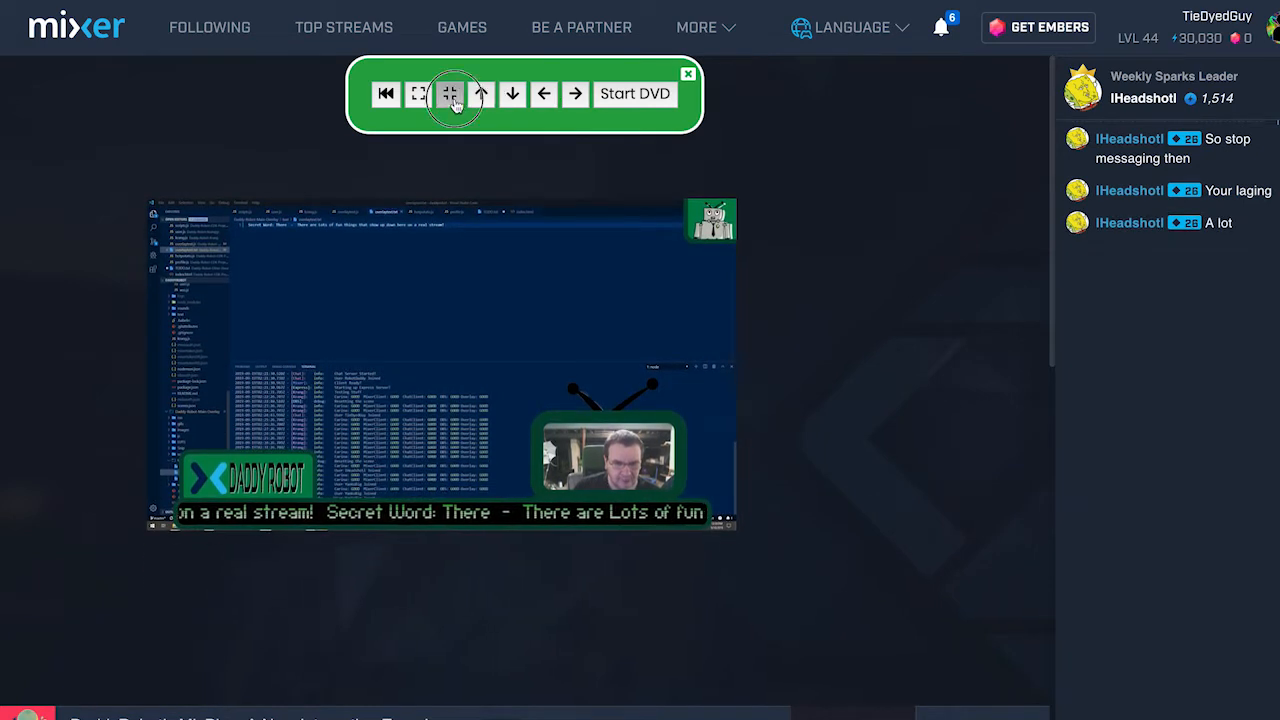
pyautogui.click(449, 94)
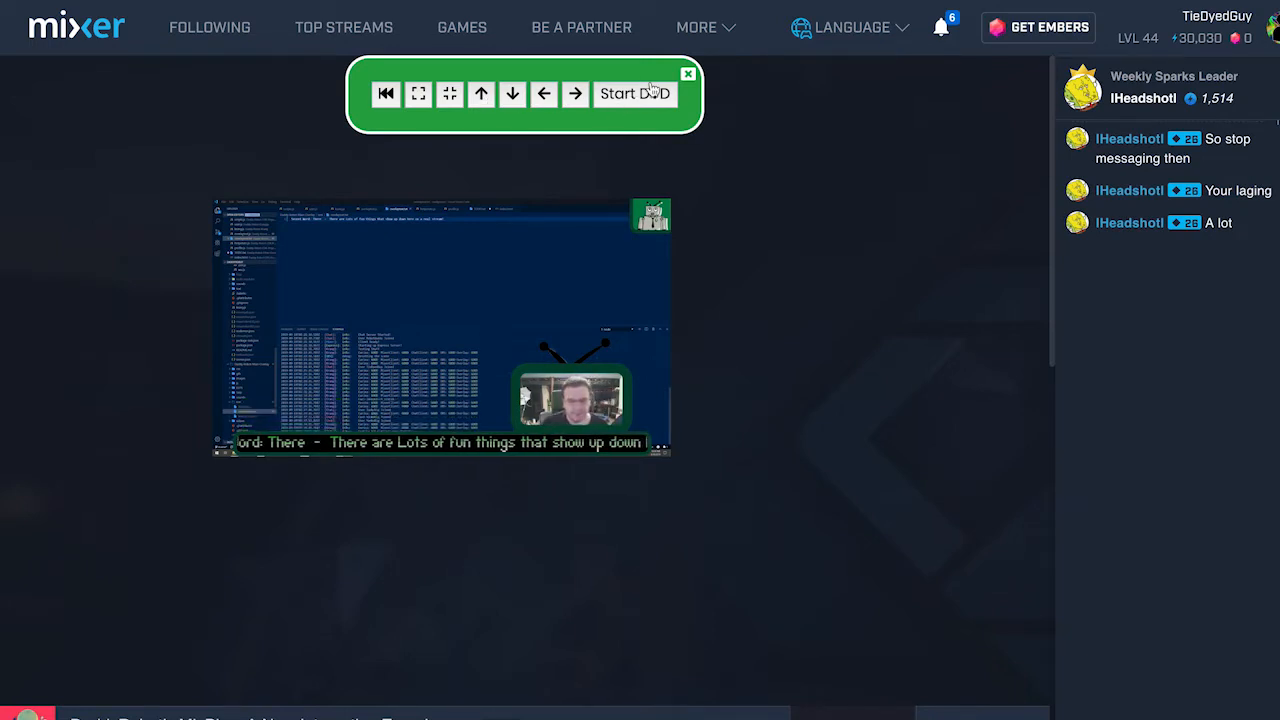
pyautogui.click(635, 93)
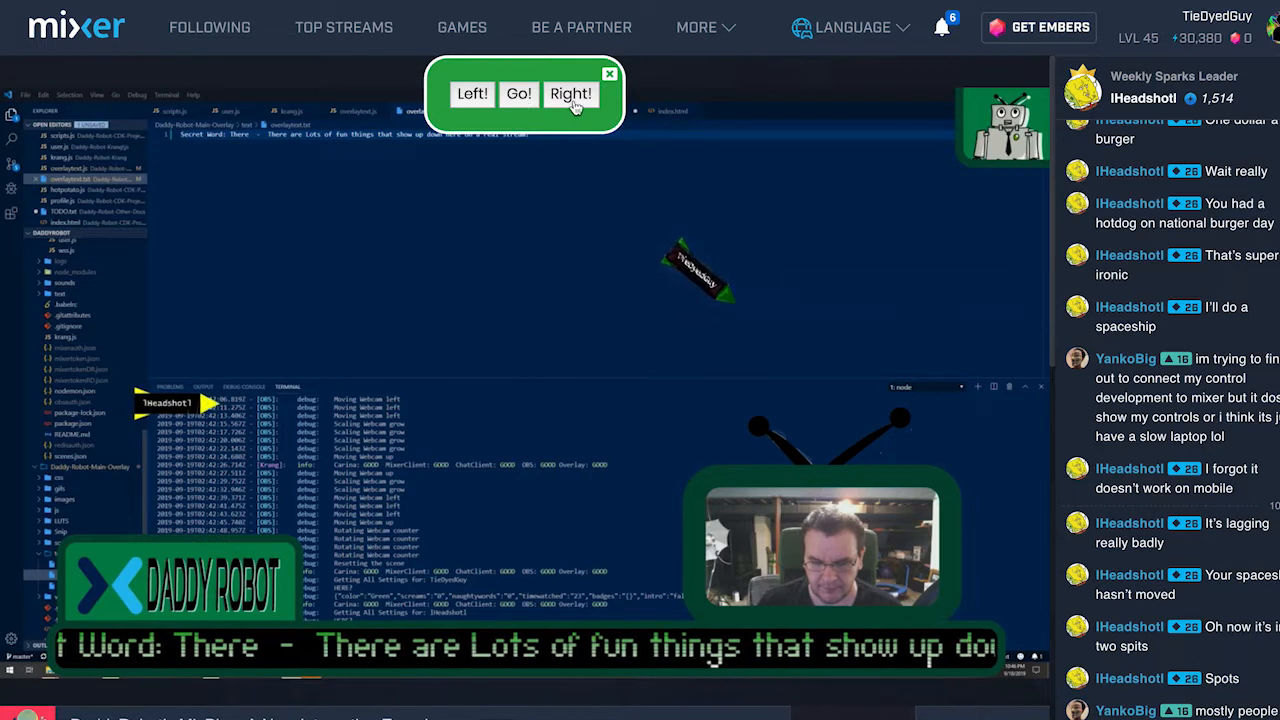
# Turn the spaceship right twice, then fly it forward
pyautogui.click(571, 93)
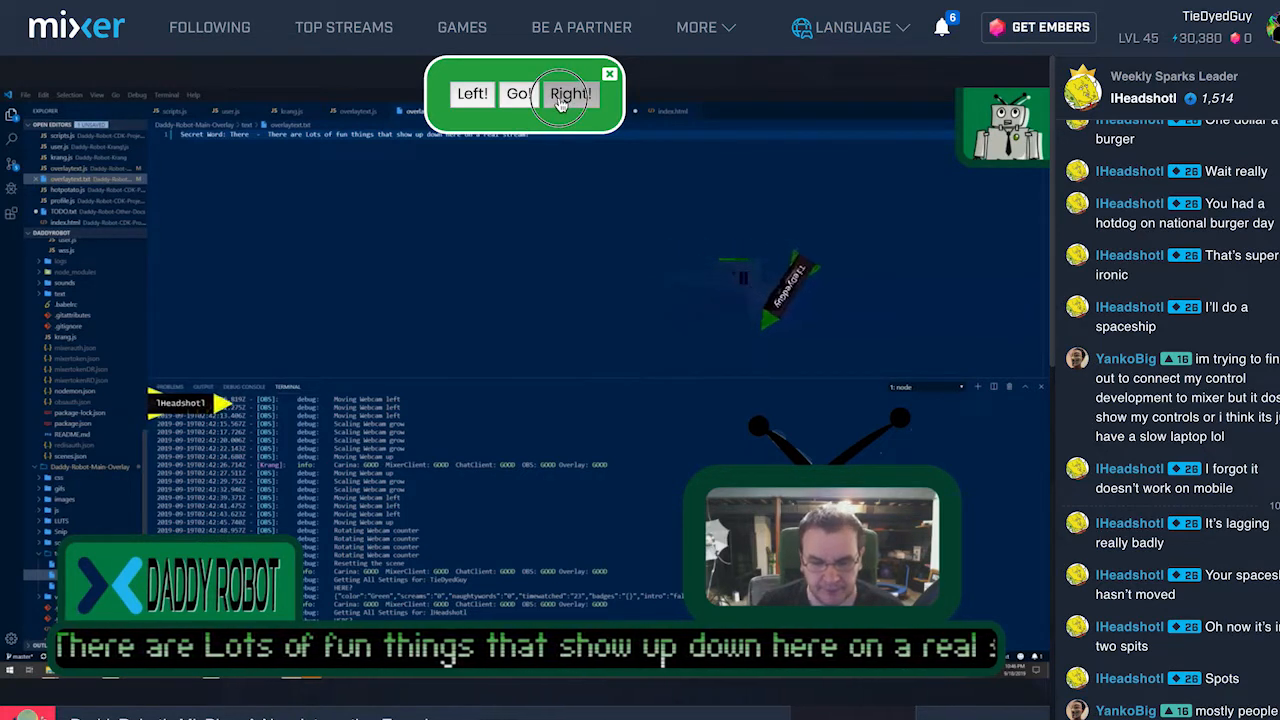
pyautogui.click(570, 93)
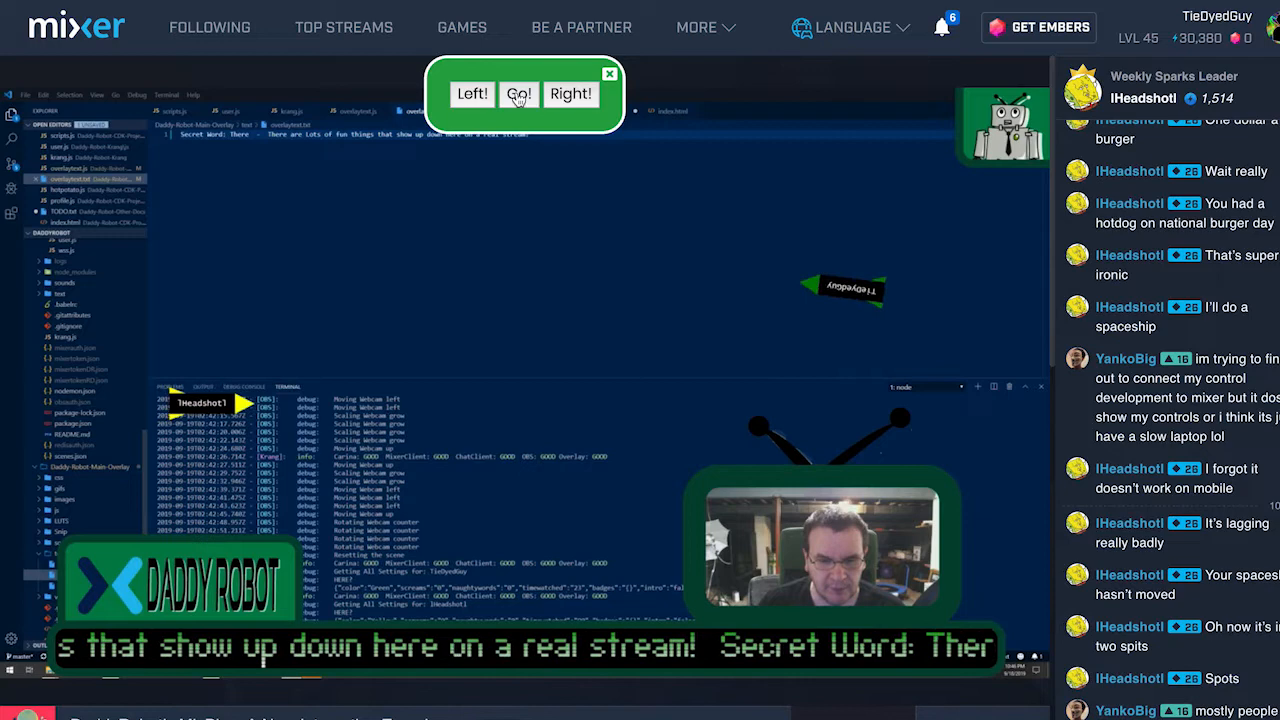
pyautogui.click(472, 93)
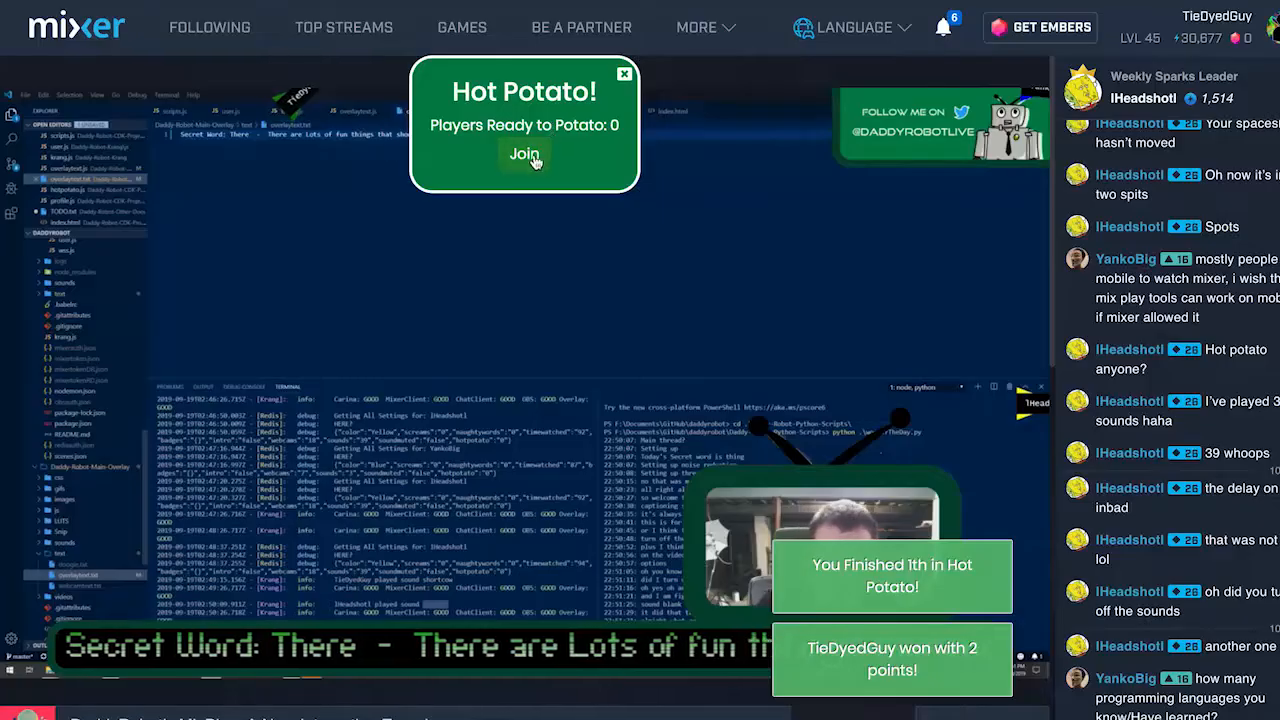
# Join a Hot Potato game, pass the potato, then join another round
pyautogui.click(524, 154)
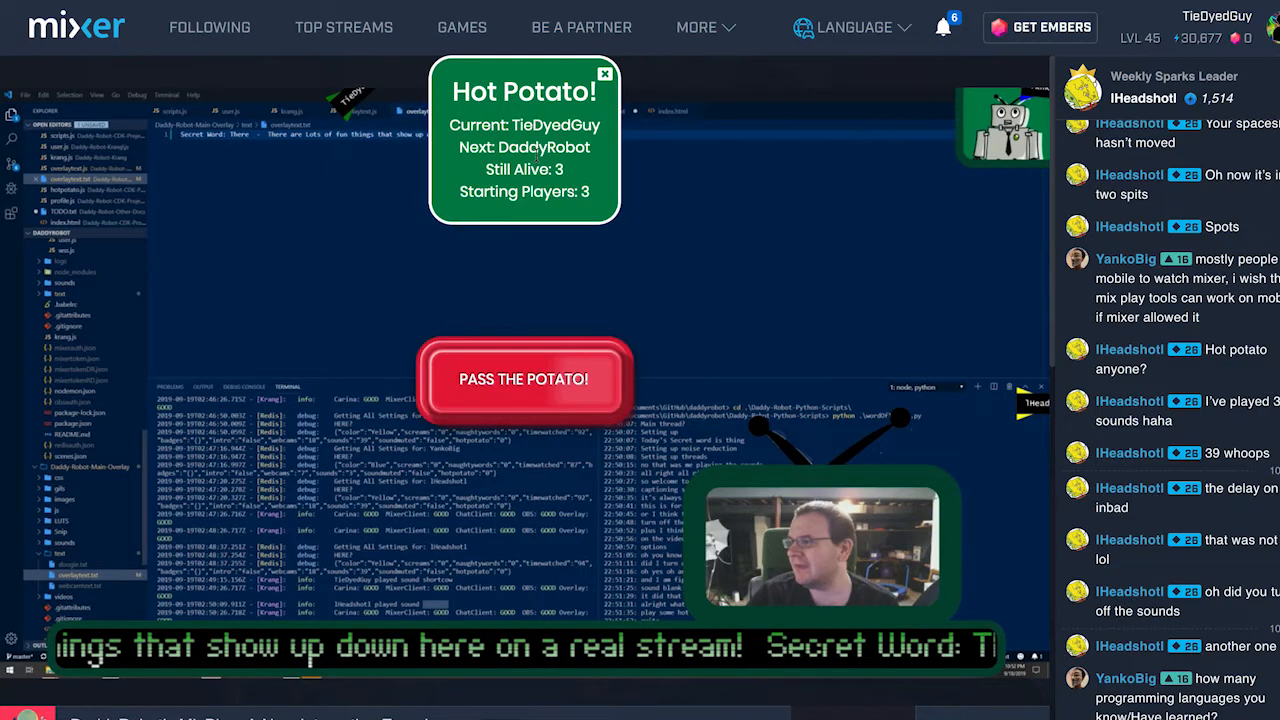
pyautogui.click(523, 379)
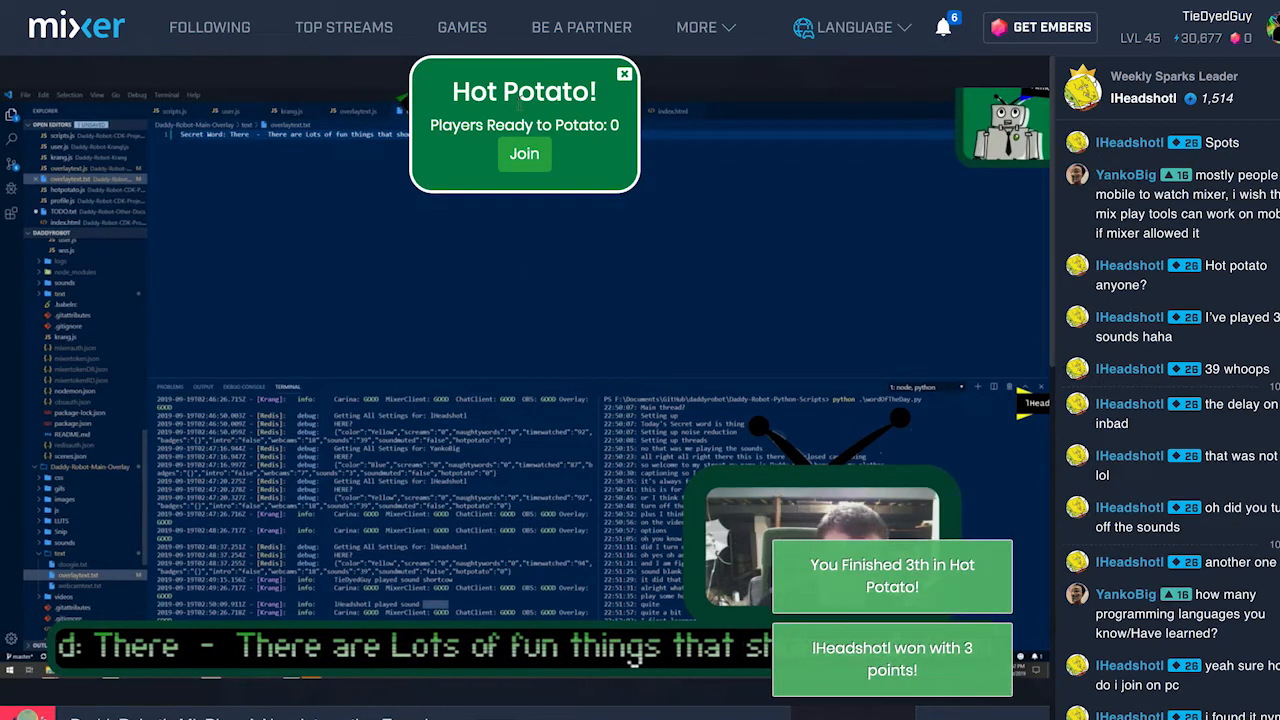
pyautogui.click(524, 154)
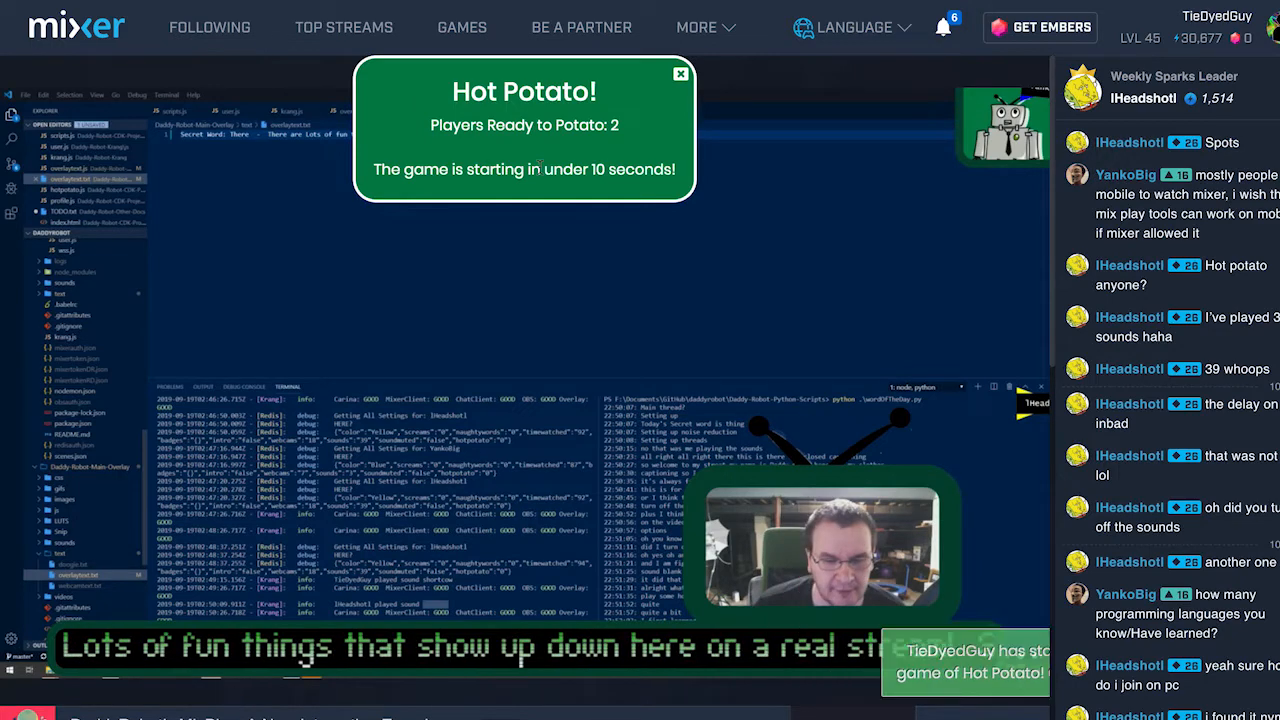
pyautogui.click(680, 74)
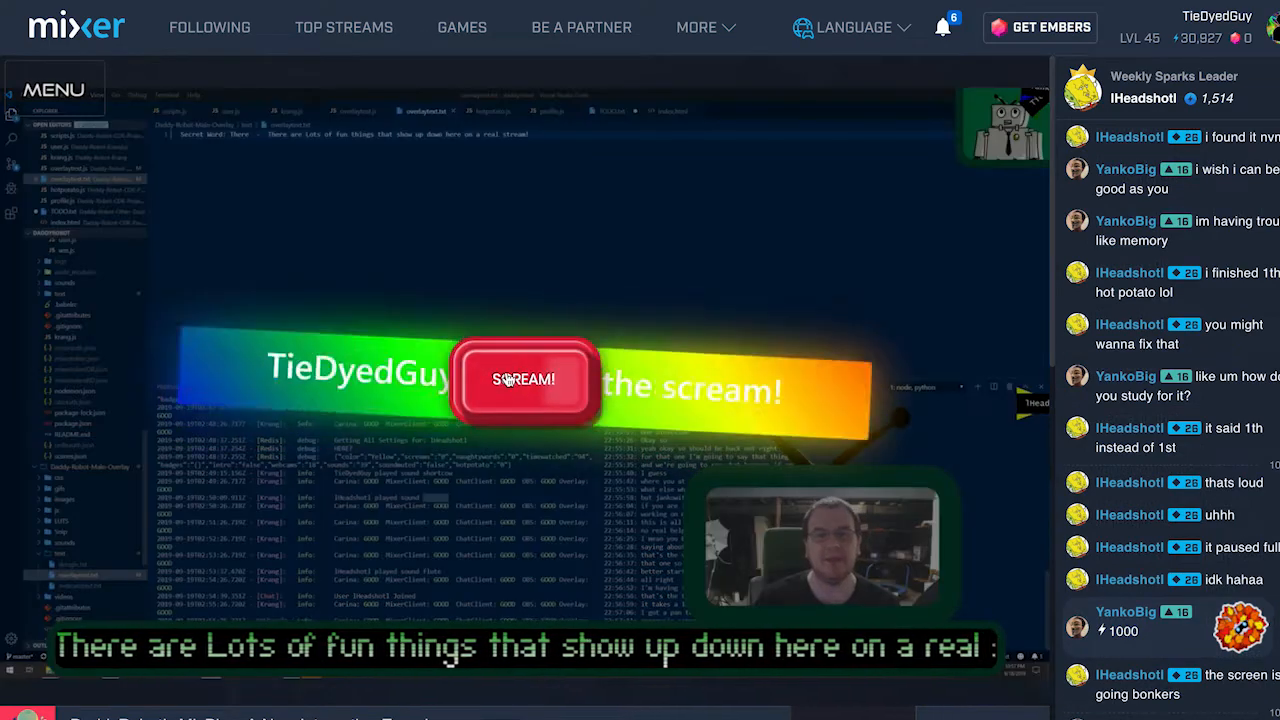
# Fire the SCREAM! button to put the rainbow scream banner on stream
pyautogui.click(523, 379)
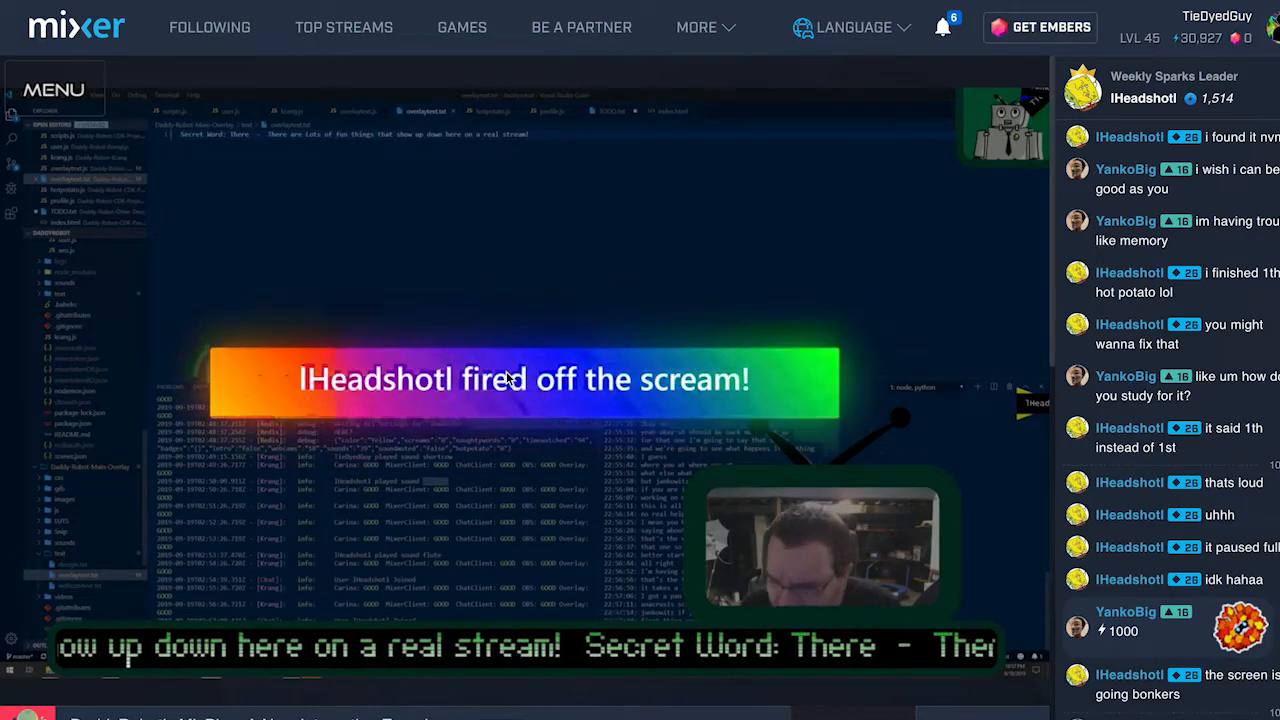
pyautogui.scroll(-3)
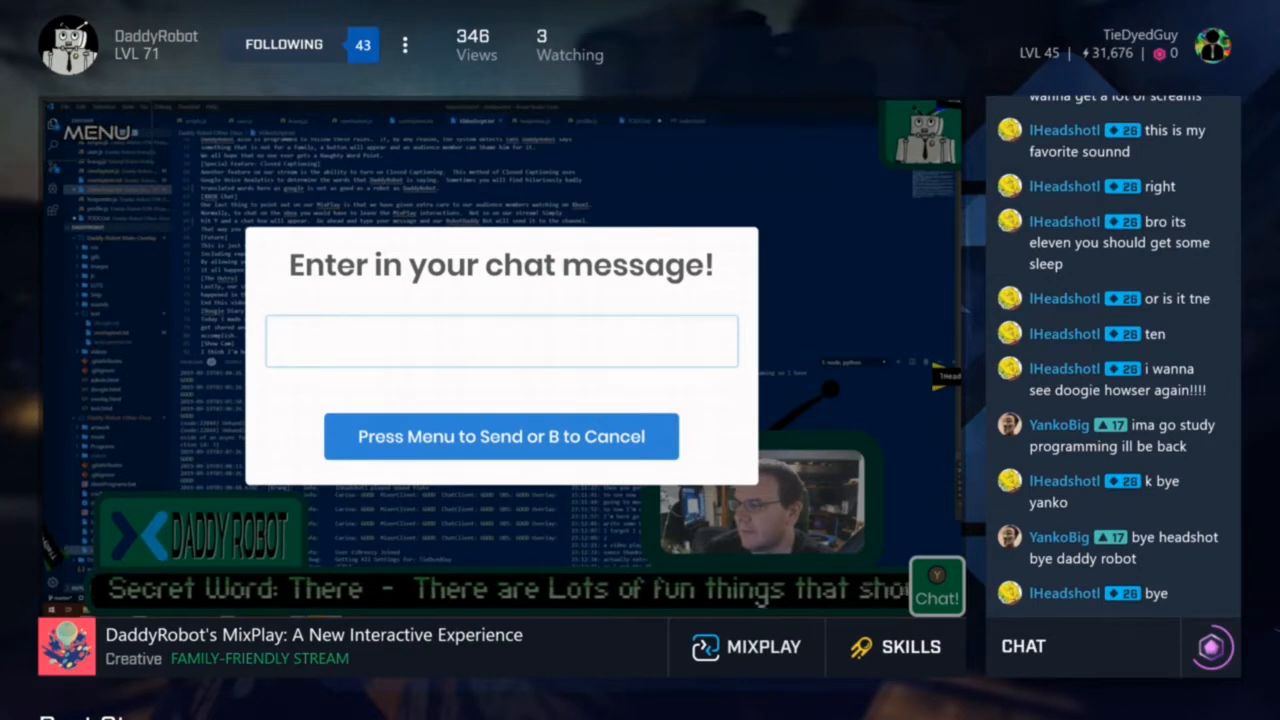
# Select the chat message field to bring up the on-screen keyboard
pyautogui.click(500, 340)
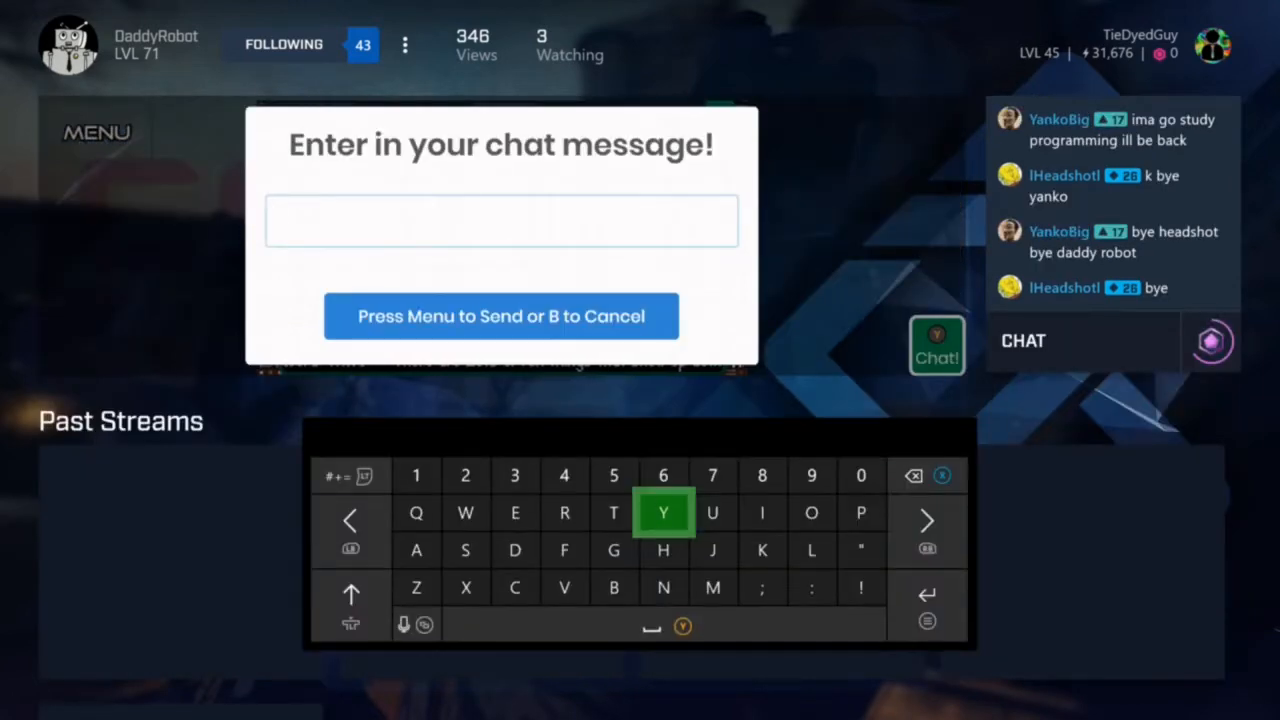